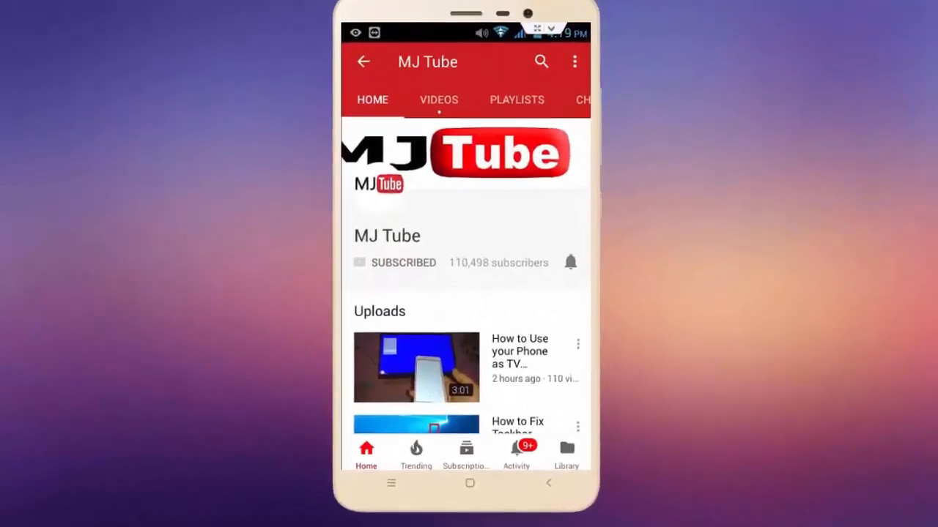
Leave the MJ Tube channel page in YouTube and return to the home screen
{"action": "left_click", "coordinate": [570, 262]}
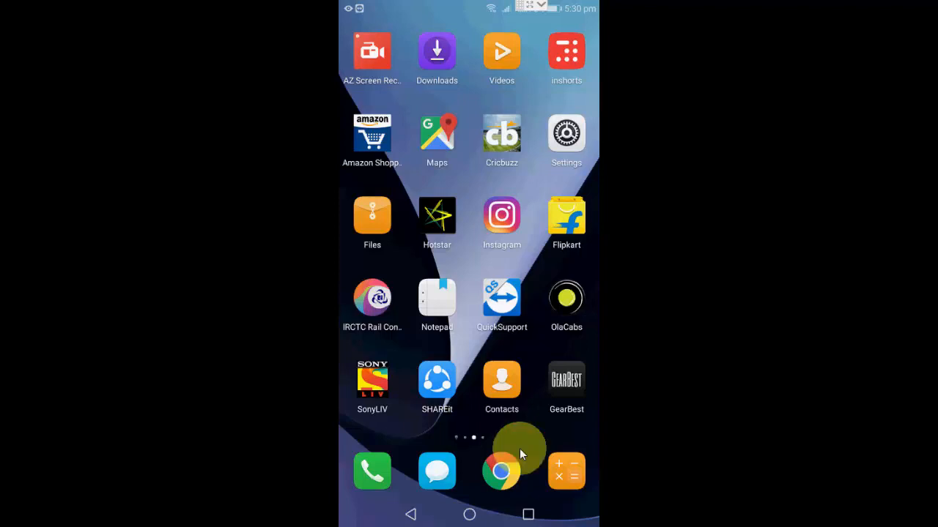
Navigate from Chrome's menu through Settings to Site settings and the Pop-ups permission page
{"action": "left_click", "coordinate": [501, 472]}
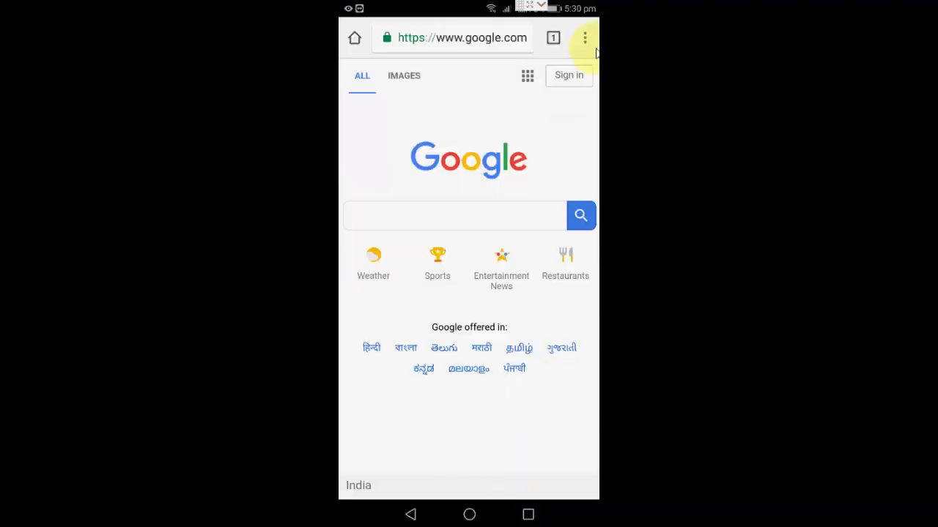
{"action": "left_click", "coordinate": [583, 38]}
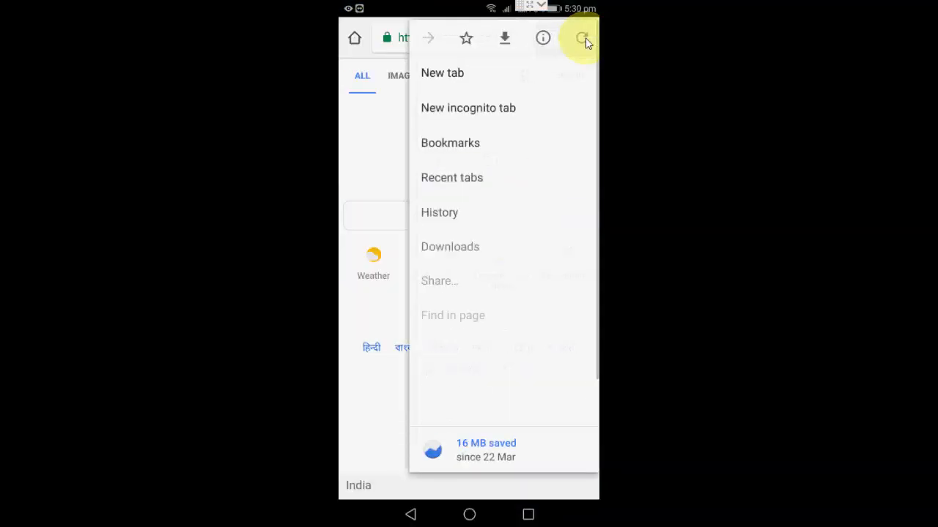
{"action": "scroll", "scroll_direction": "down", "scroll_amount": 3}
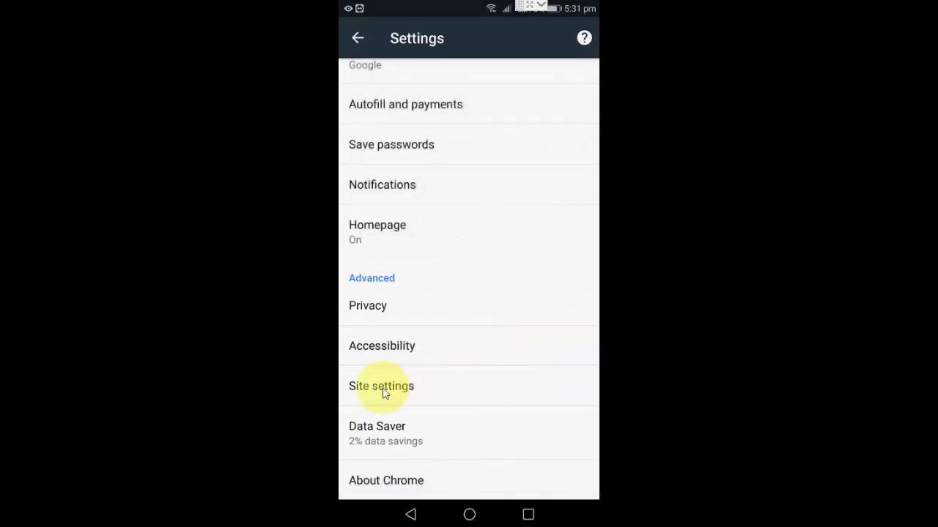
{"action": "mouse_move", "coordinate": [440, 394]}
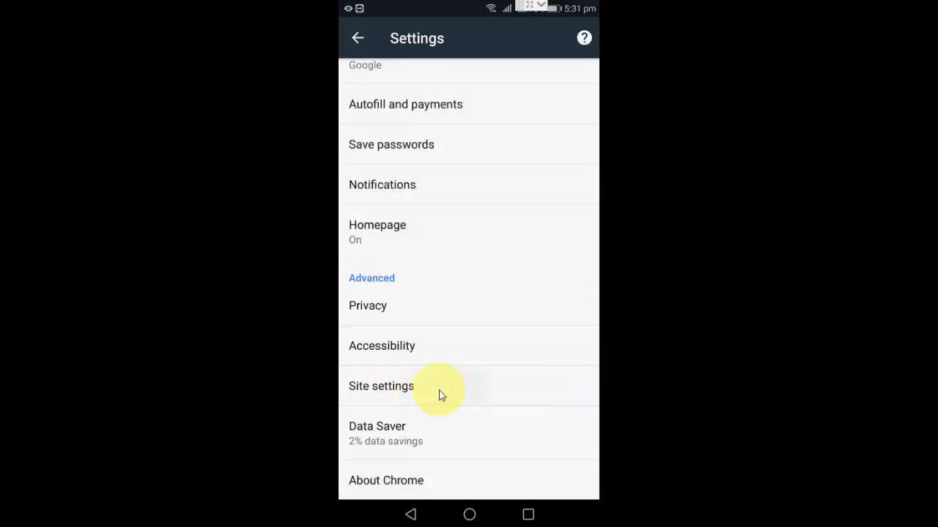
{"action": "left_click", "coordinate": [381, 387]}
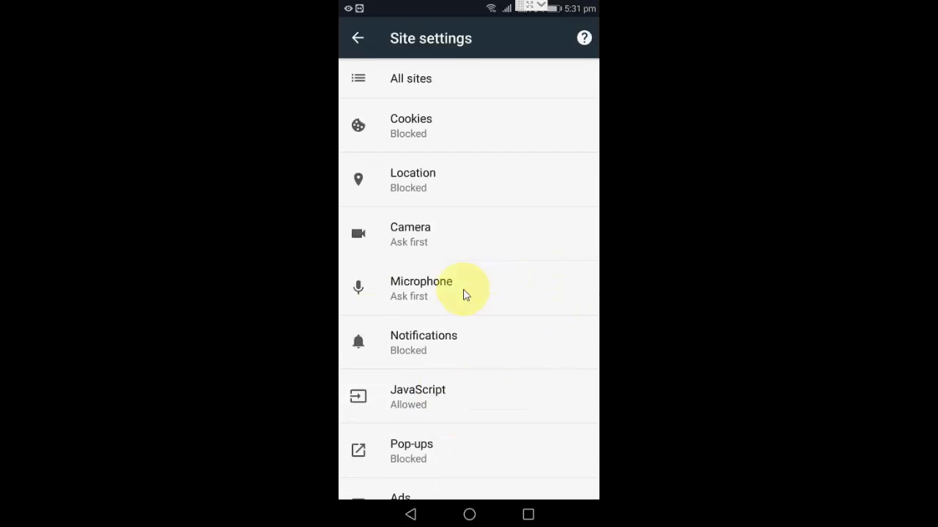
{"action": "mouse_move", "coordinate": [410, 451]}
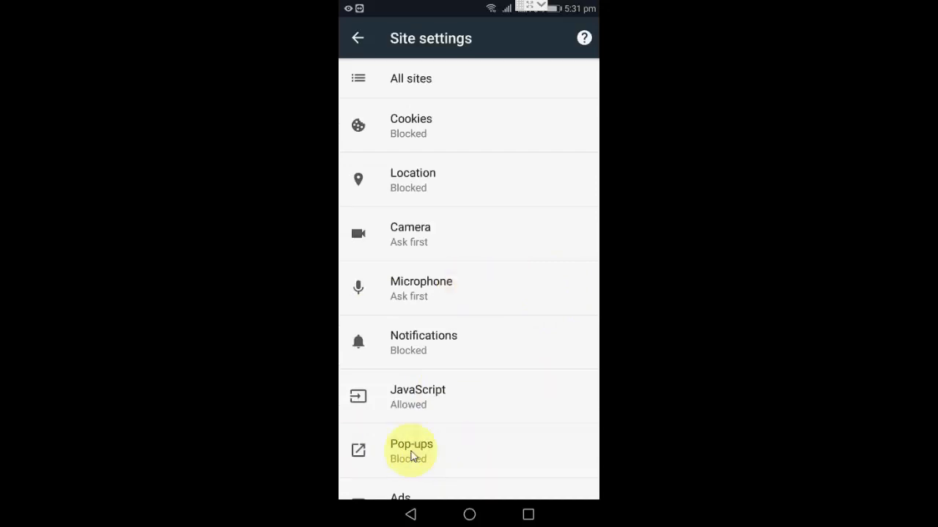
{"action": "left_click", "coordinate": [411, 451]}
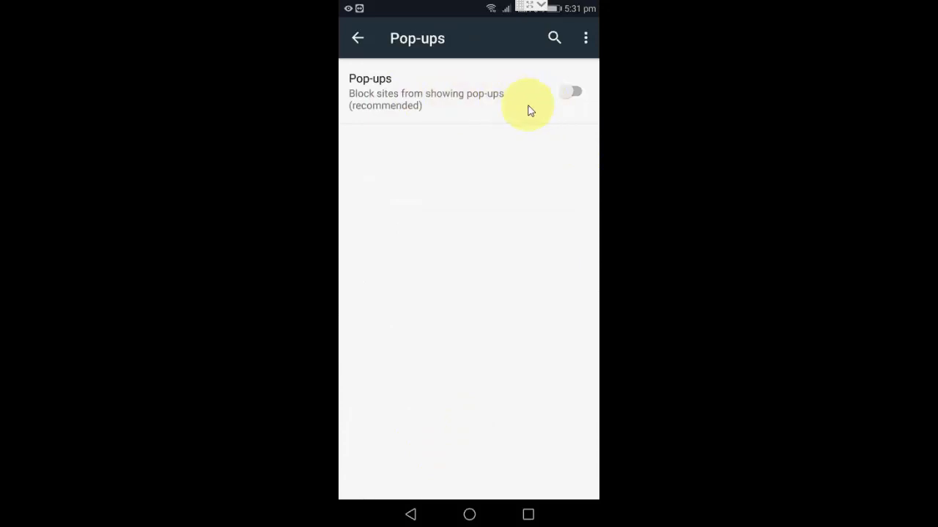
{"action": "mouse_move", "coordinate": [433, 101]}
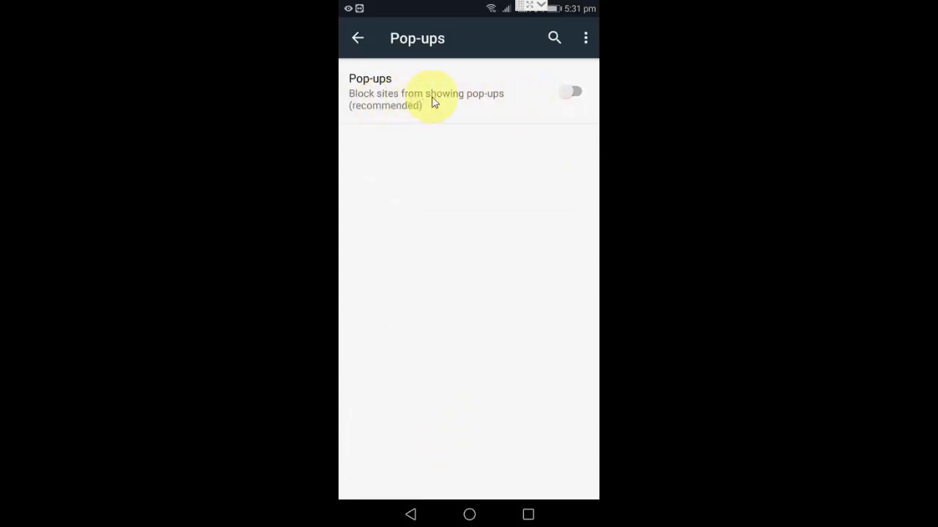
{"action": "mouse_move", "coordinate": [505, 99]}
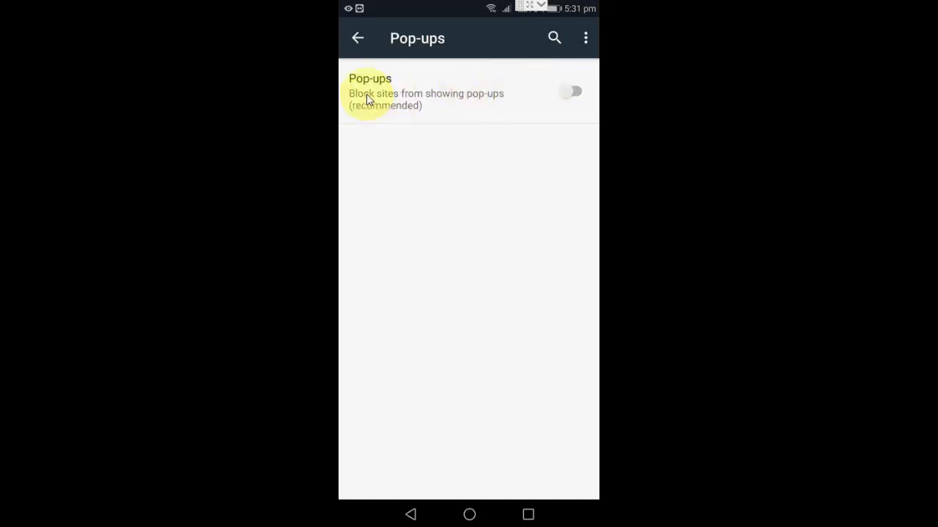
{"action": "mouse_move", "coordinate": [449, 106]}
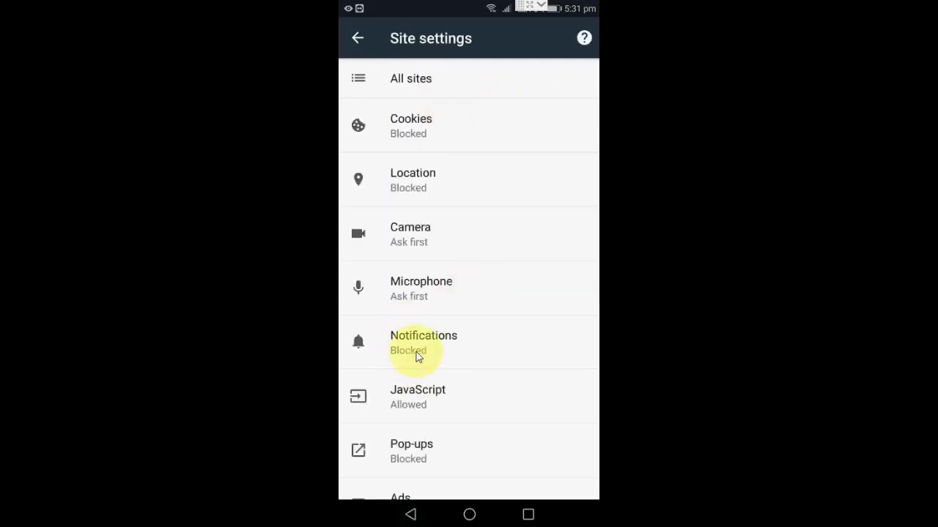
{"action": "mouse_move", "coordinate": [407, 451]}
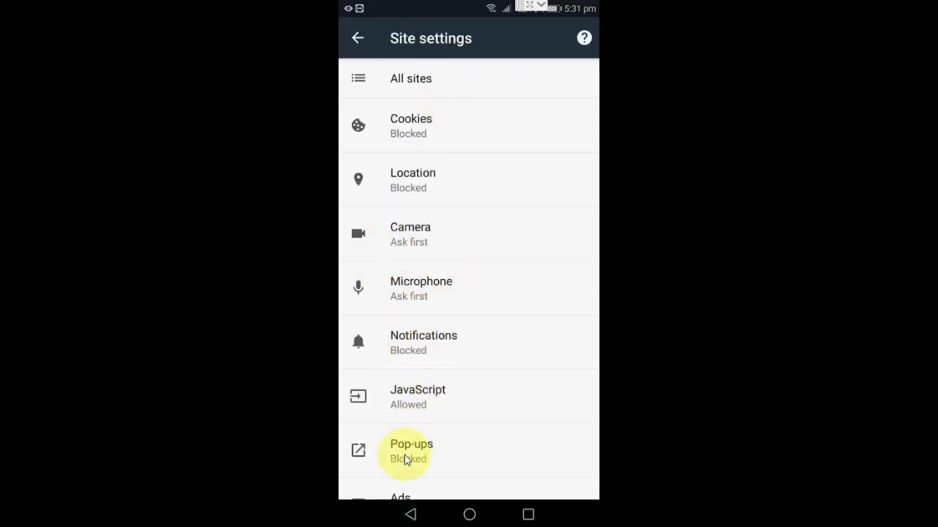
Confirm Pop-ups reads Blocked in Site settings and return to the home screen
{"action": "scroll", "scroll_direction": "down", "scroll_amount": 3}
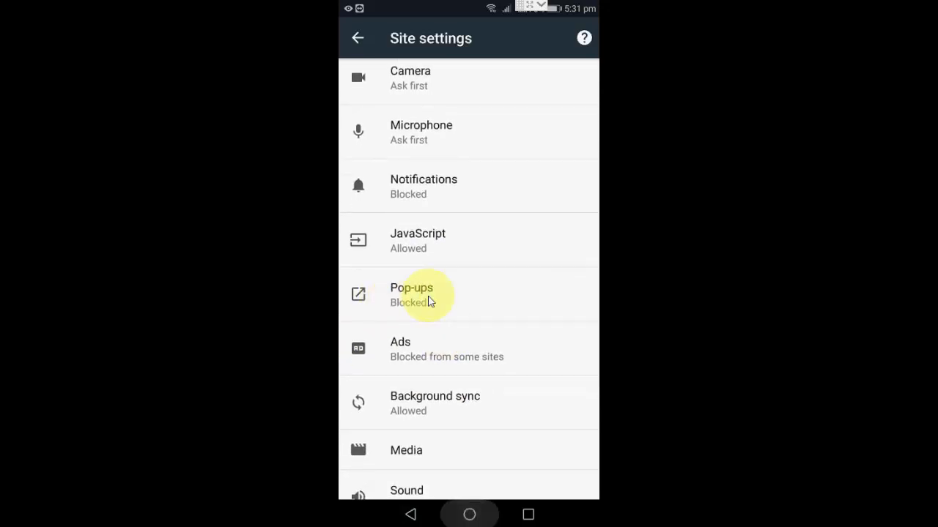
{"action": "left_click", "coordinate": [469, 513]}
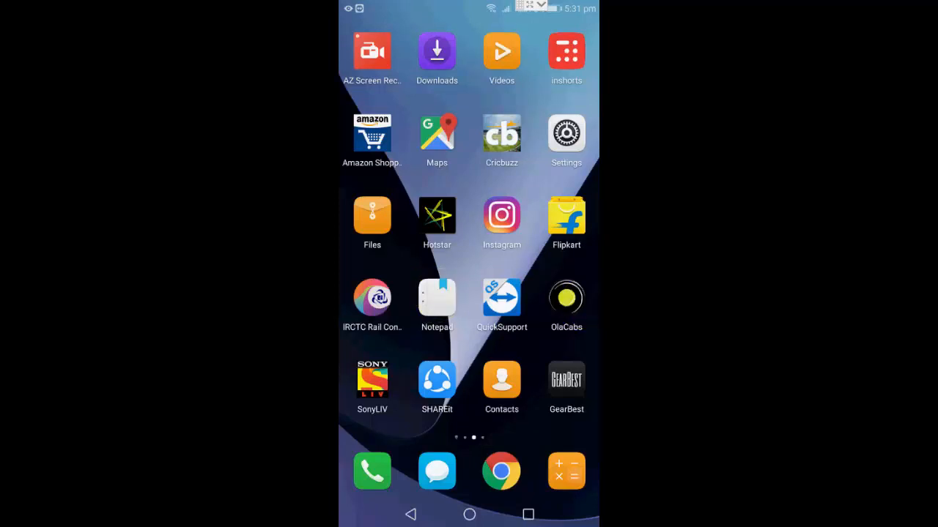